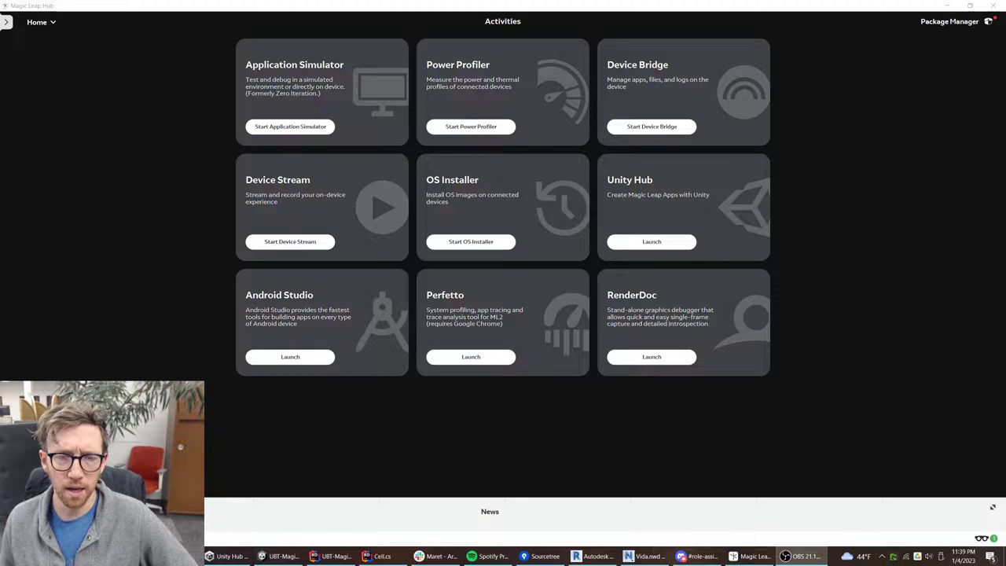
mouse_move(865, 261)
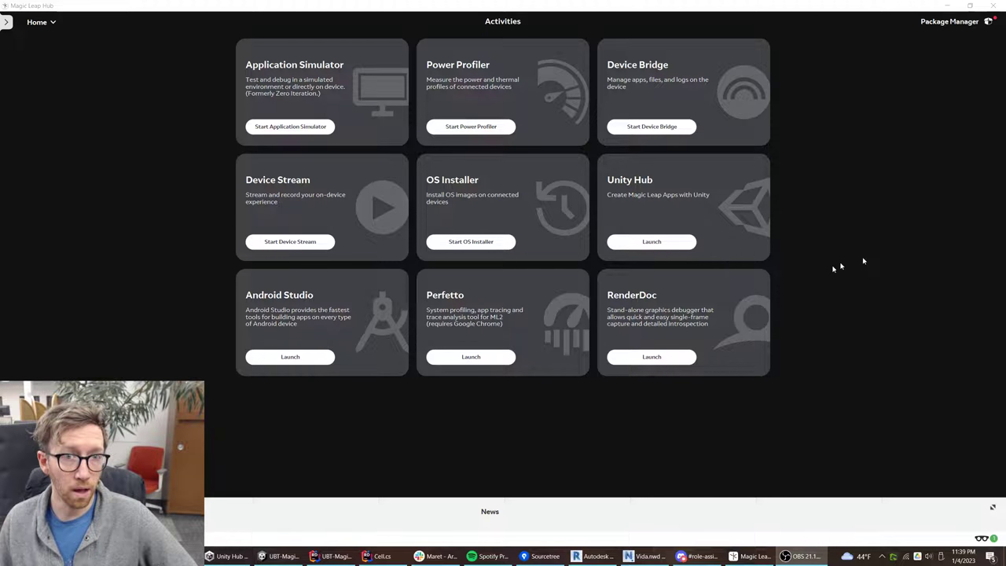
mouse_move(995, 255)
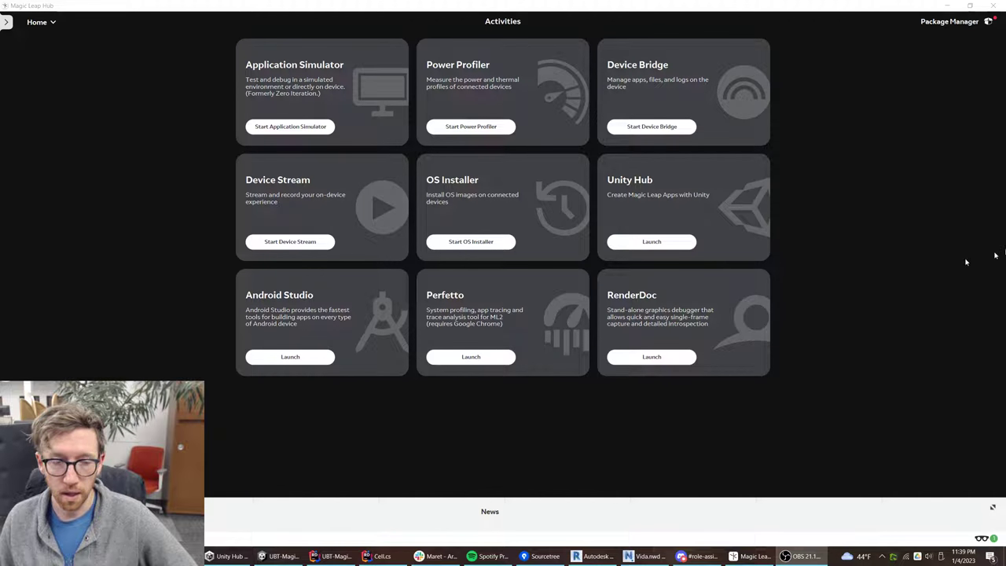
mouse_move(459, 220)
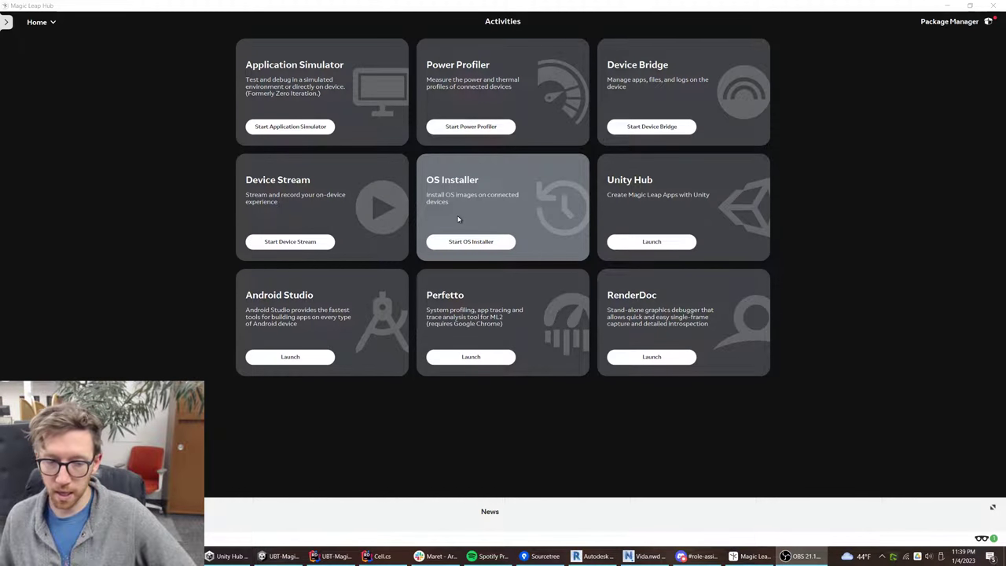
mouse_move(453, 207)
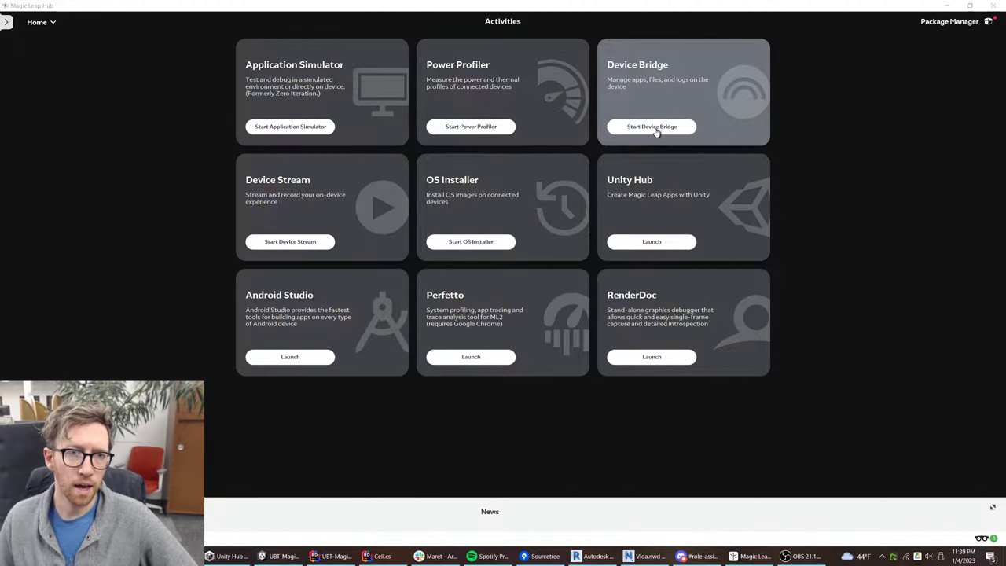
- Start Device Bridge from its card on the Activities home screen
left_click(652, 127)
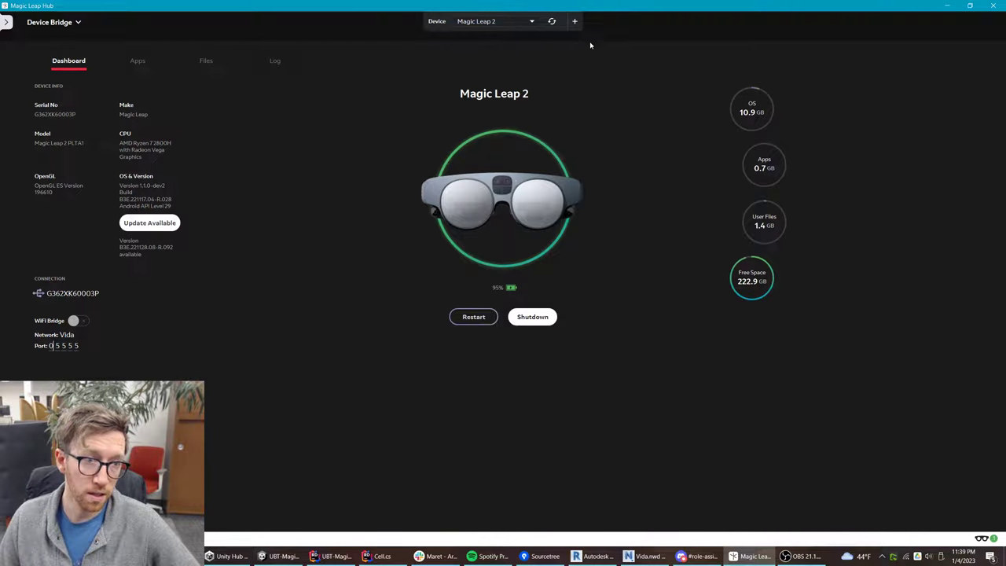
mouse_move(552, 22)
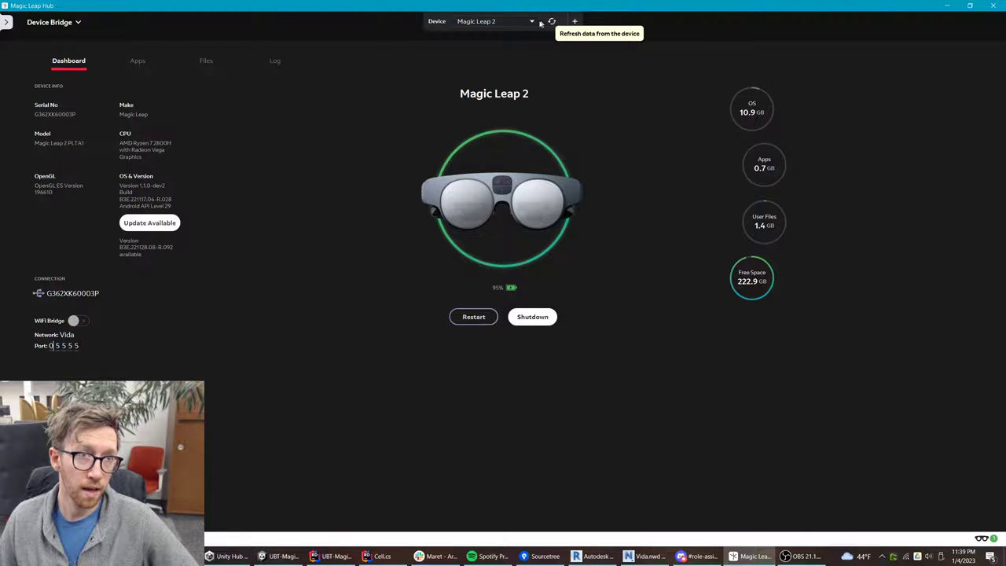
mouse_move(698, 71)
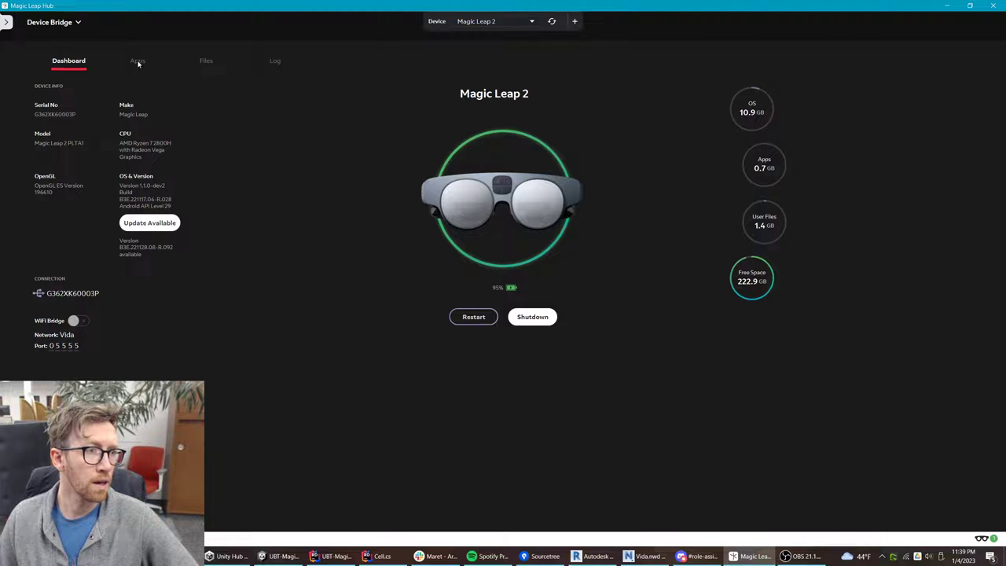
- Switch Device Bridge to the Apps tab to list the headset's installed apps
left_click(137, 60)
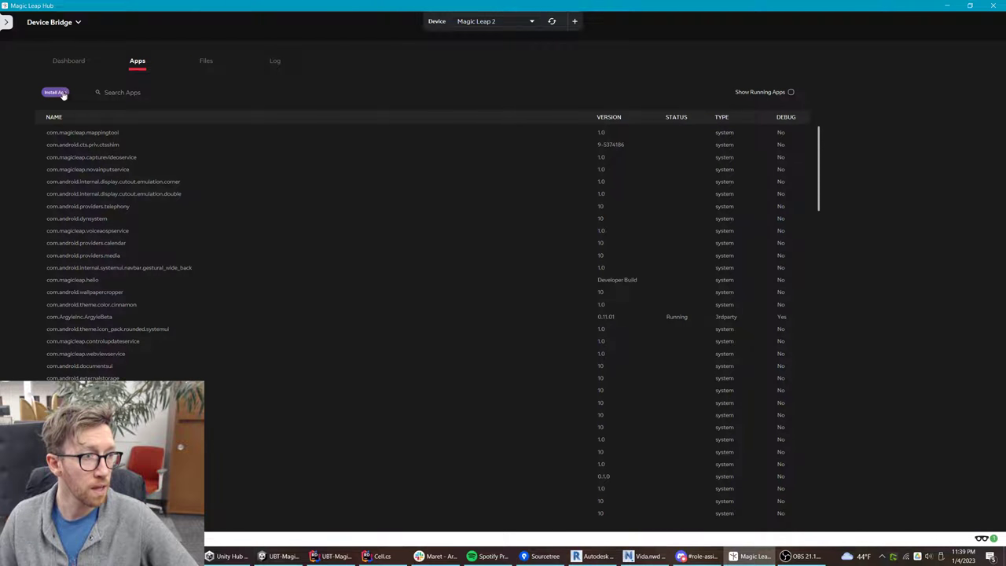
- Install 'Argyle ML2 v0.11.02.apk' from G:\Shared drives\Technology\Builds\Magic Leap 2
left_click(54, 92)
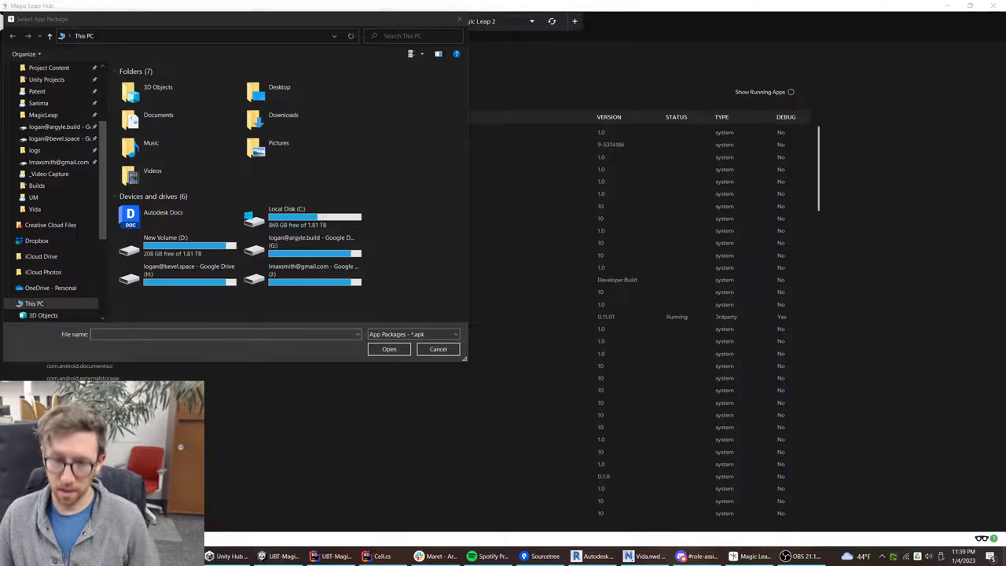
type("G:\\Shared drives\\Technology\\Builds\\Magic Leap 2")
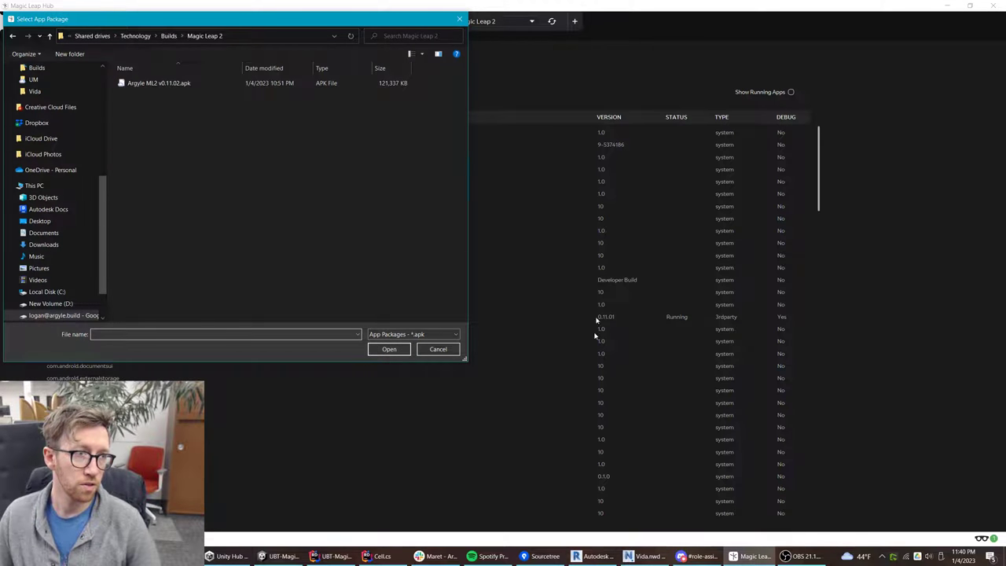
left_click(159, 83)
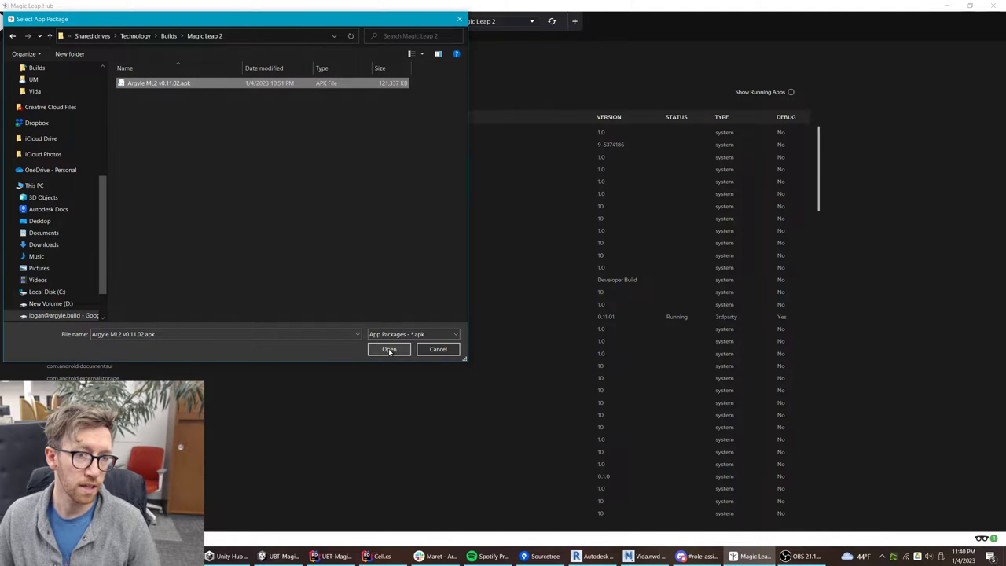
left_click(388, 349)
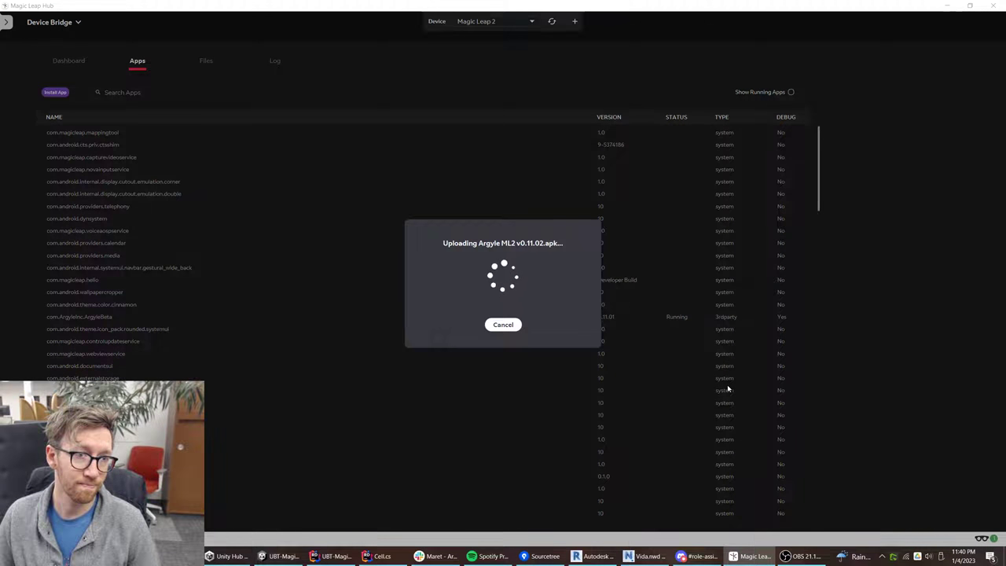
mouse_move(631, 235)
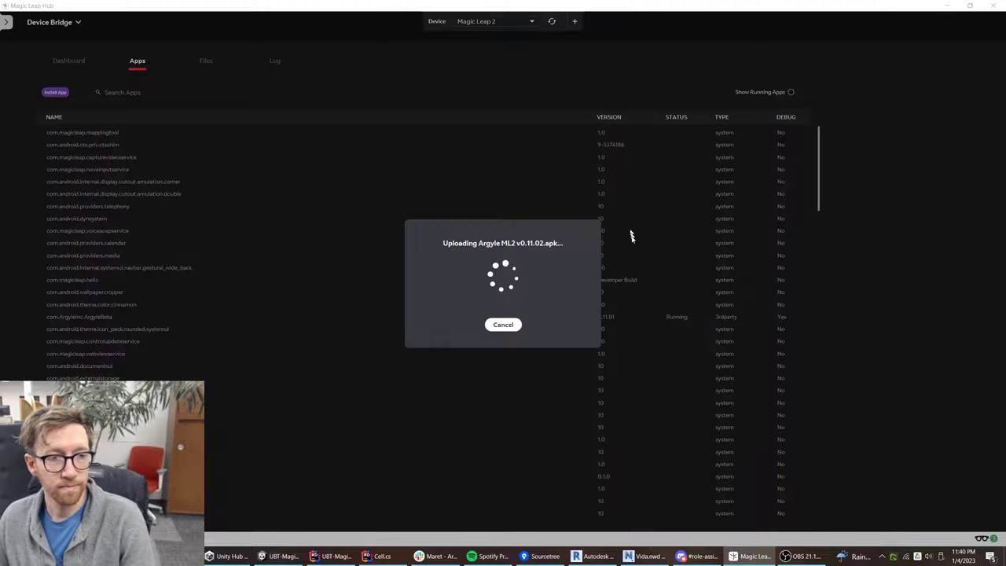